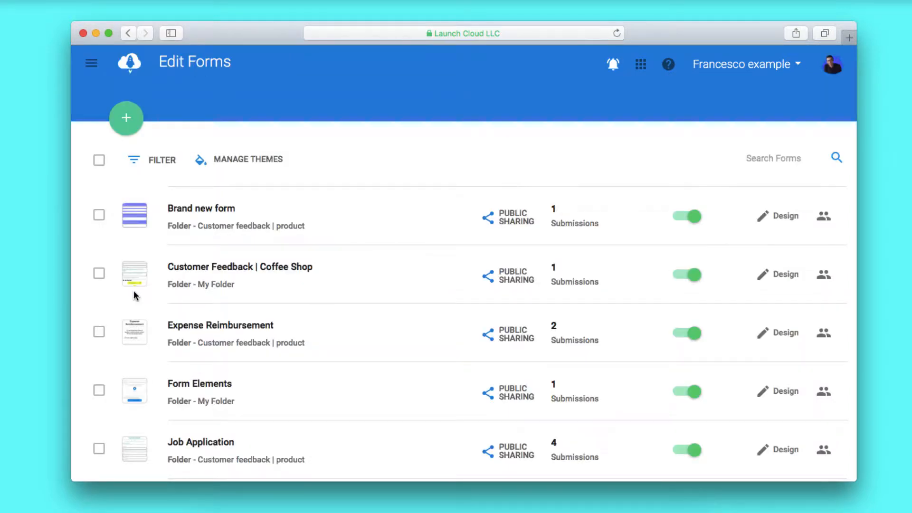
Step: Open the Join the Gym | Membership form in the designer and review its 1-month and 12-month product cards
{"action": "scroll", "scroll_direction": "down", "scroll_amount": 3}
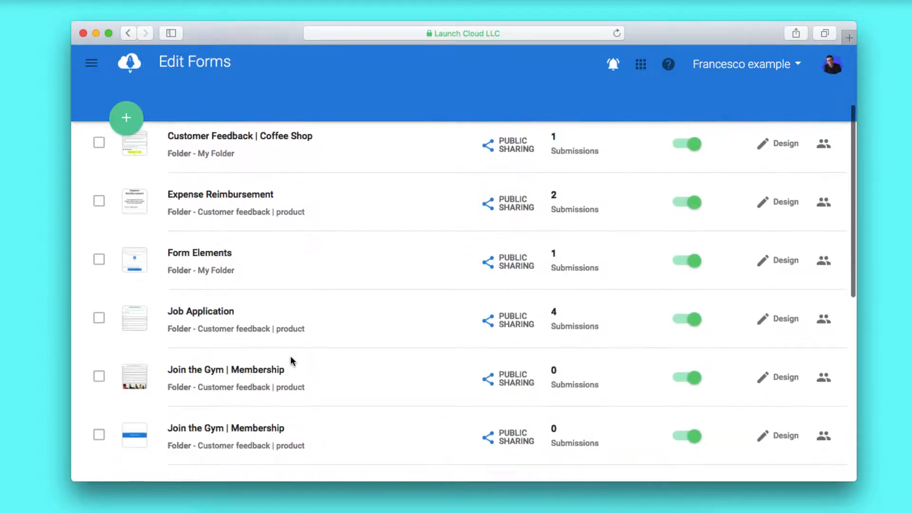
{"action": "scroll", "scroll_direction": "down", "scroll_amount": 3}
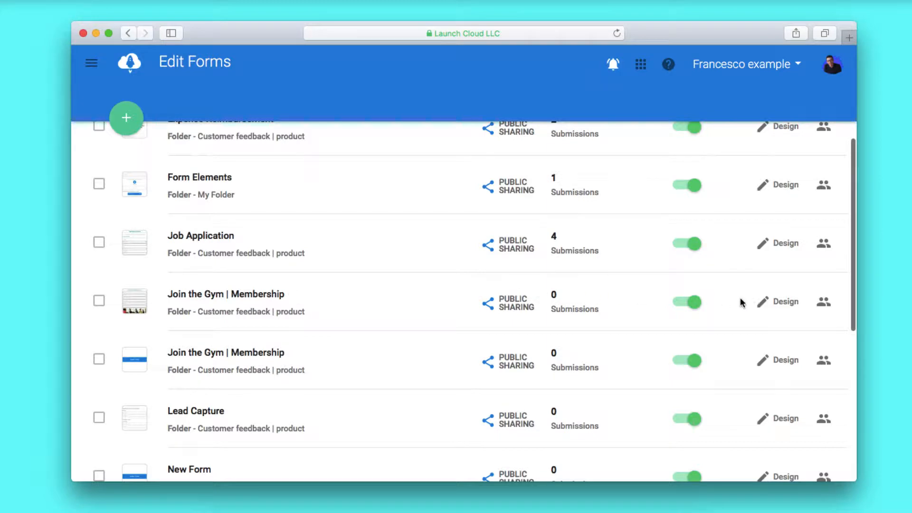
{"action": "left_click", "coordinate": [785, 301]}
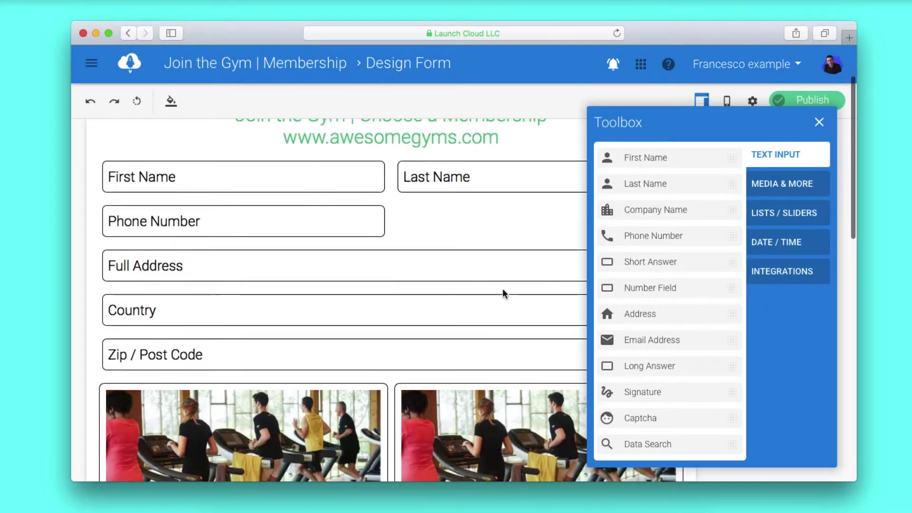
{"action": "scroll", "scroll_direction": "down", "scroll_amount": 3}
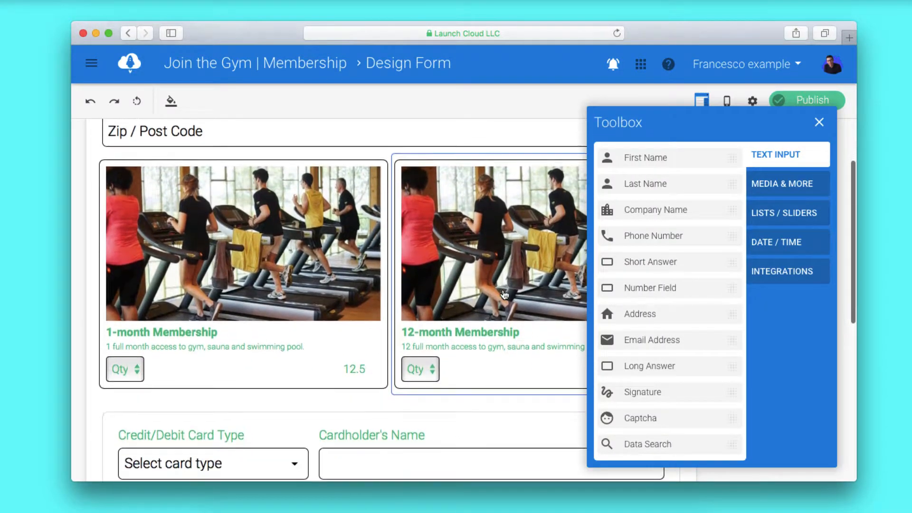
{"action": "scroll", "scroll_direction": "down", "scroll_amount": 3}
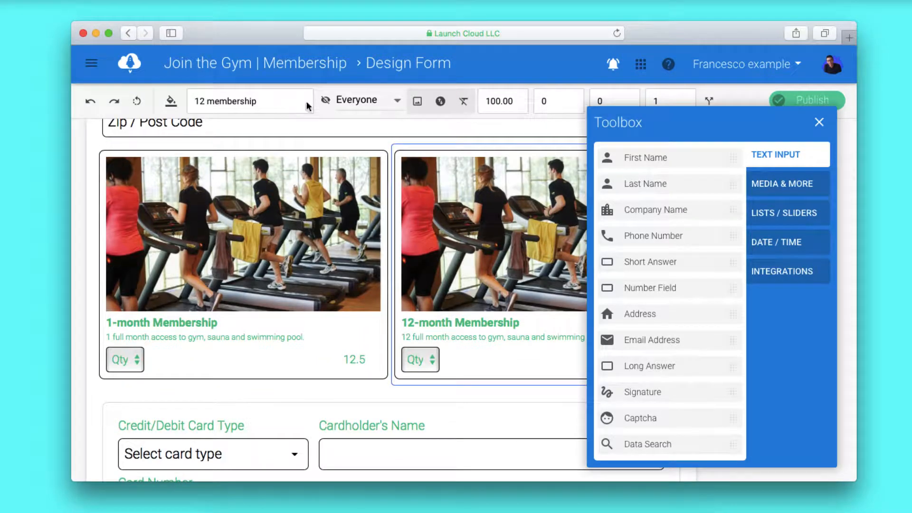
{"action": "mouse_move", "coordinate": [502, 101]}
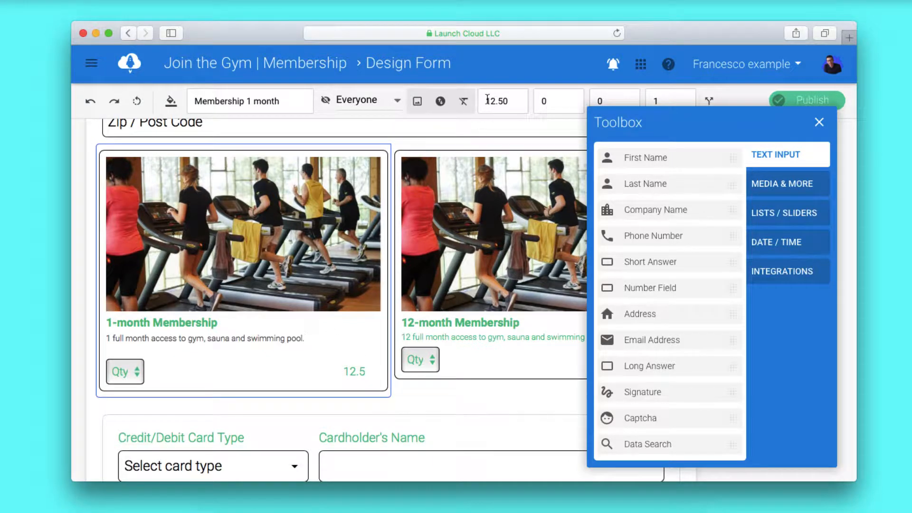
{"action": "mouse_move", "coordinate": [686, 116]}
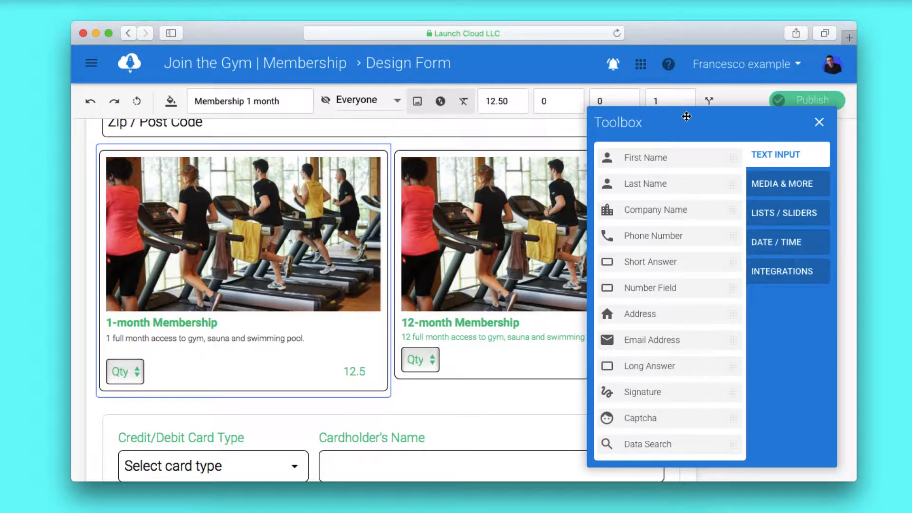
{"action": "mouse_move", "coordinate": [671, 101]}
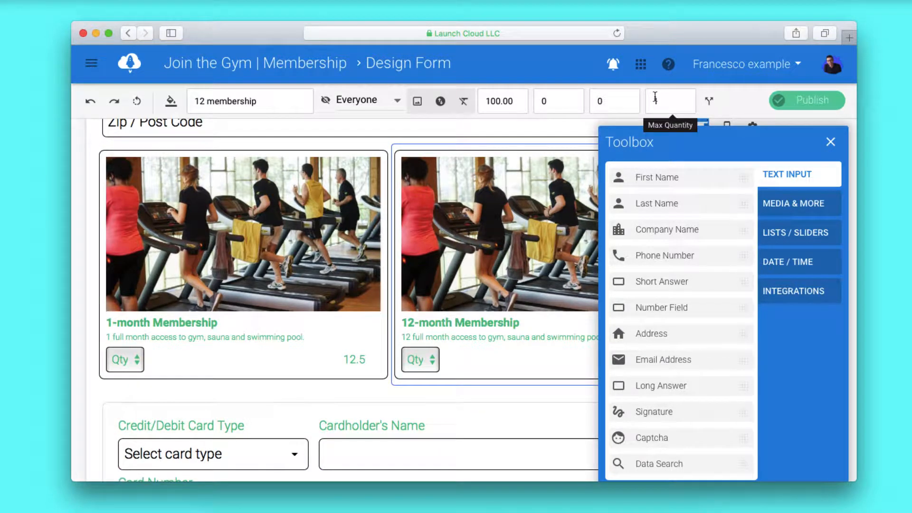
Step: Set the Stripe Payment block to charge in GB Pound with the amount taken from Products
{"action": "scroll", "scroll_direction": "down", "scroll_amount": 3}
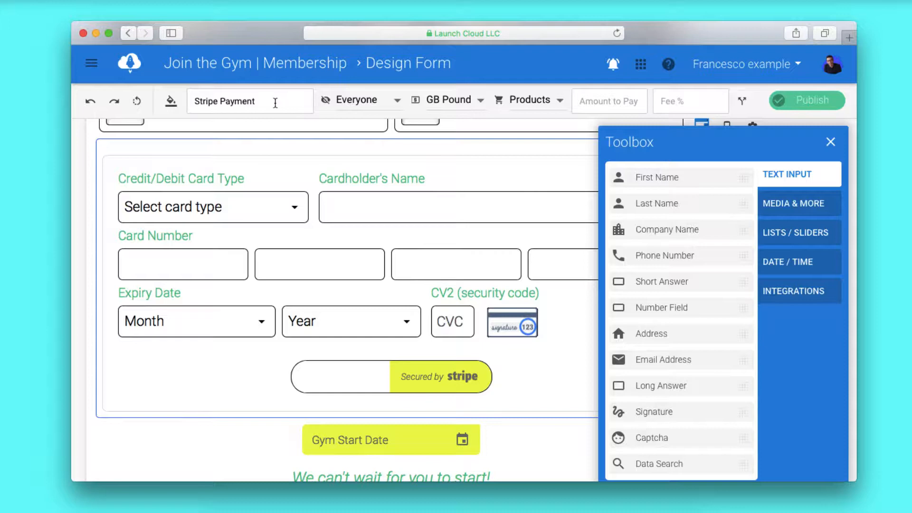
{"action": "mouse_move", "coordinate": [673, 88]}
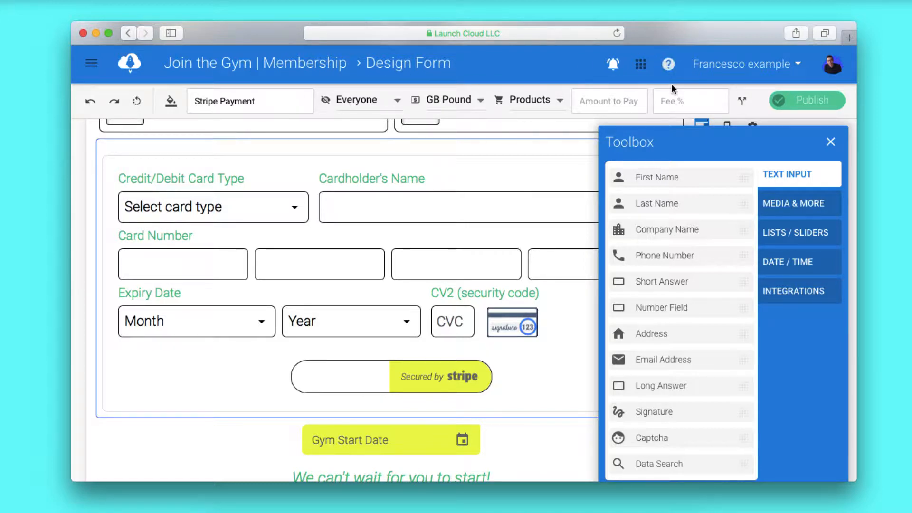
{"action": "mouse_move", "coordinate": [690, 97]}
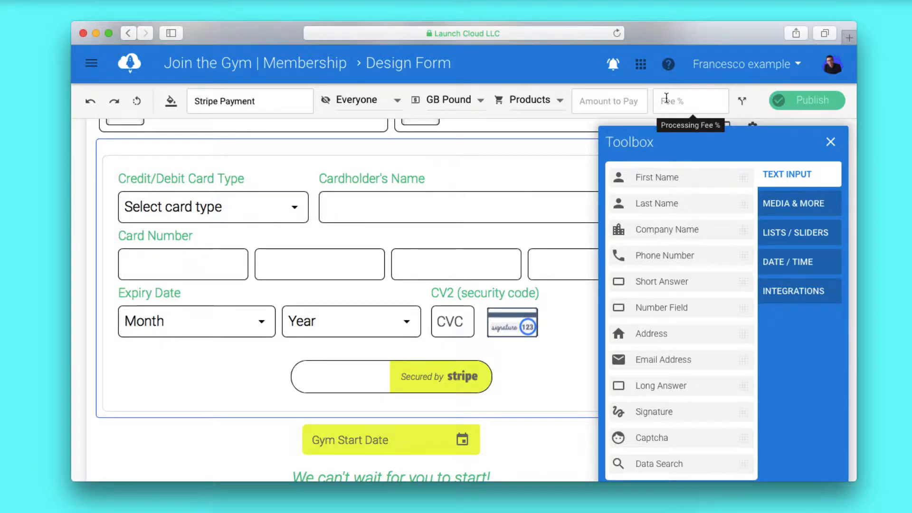
{"action": "left_click", "coordinate": [529, 101]}
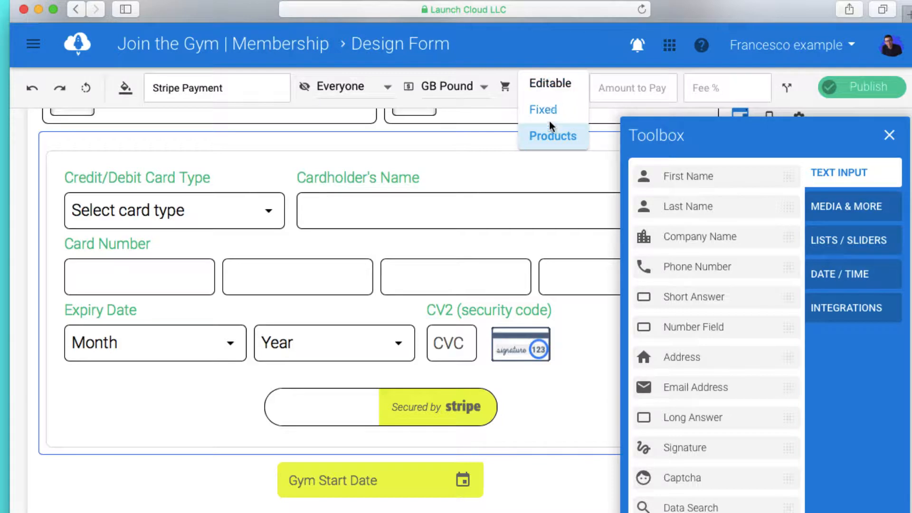
{"action": "left_click", "coordinate": [552, 136]}
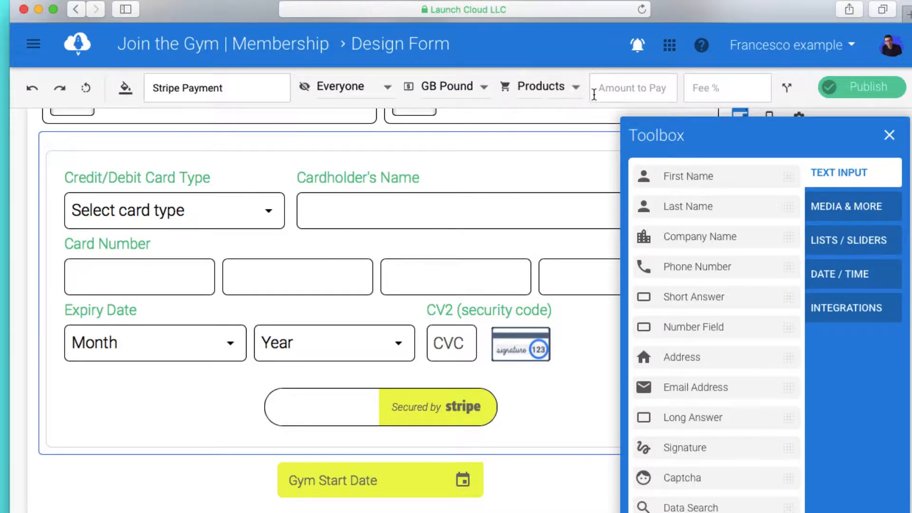
{"action": "mouse_move", "coordinate": [633, 88]}
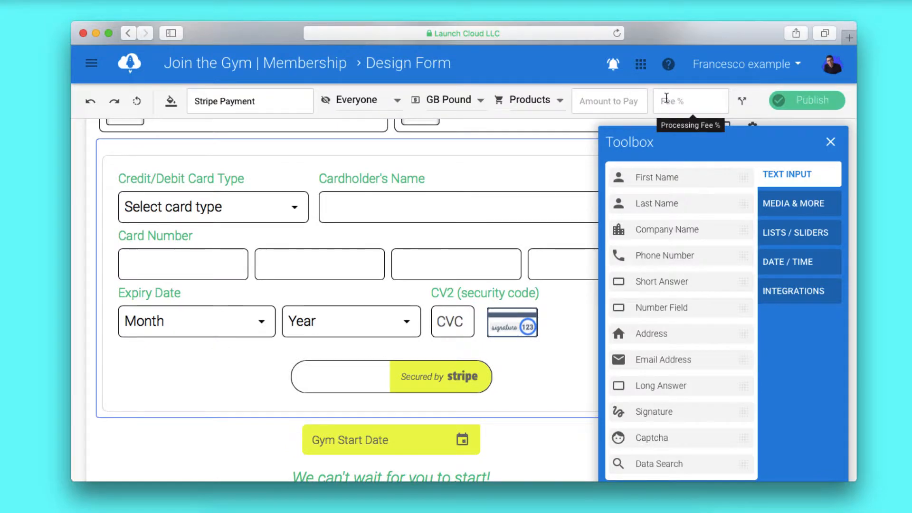
{"action": "mouse_move", "coordinate": [609, 101]}
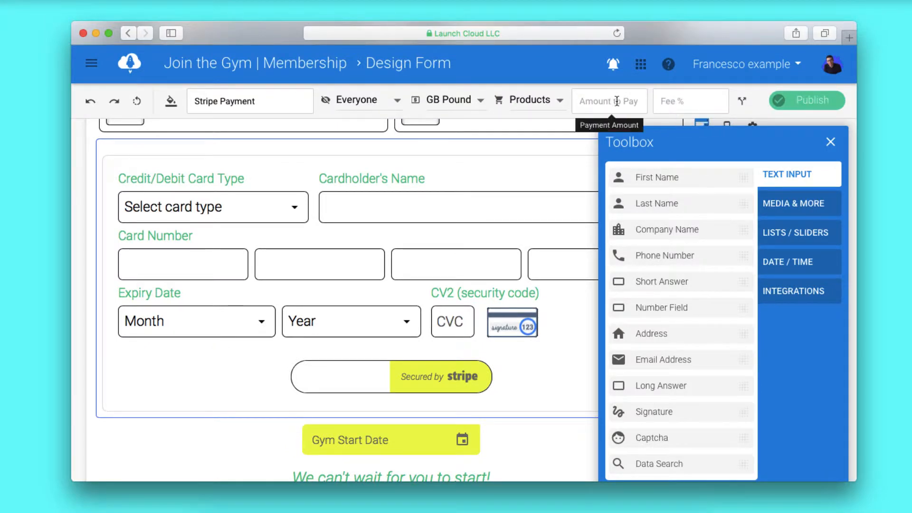
{"action": "mouse_move", "coordinate": [744, 100]}
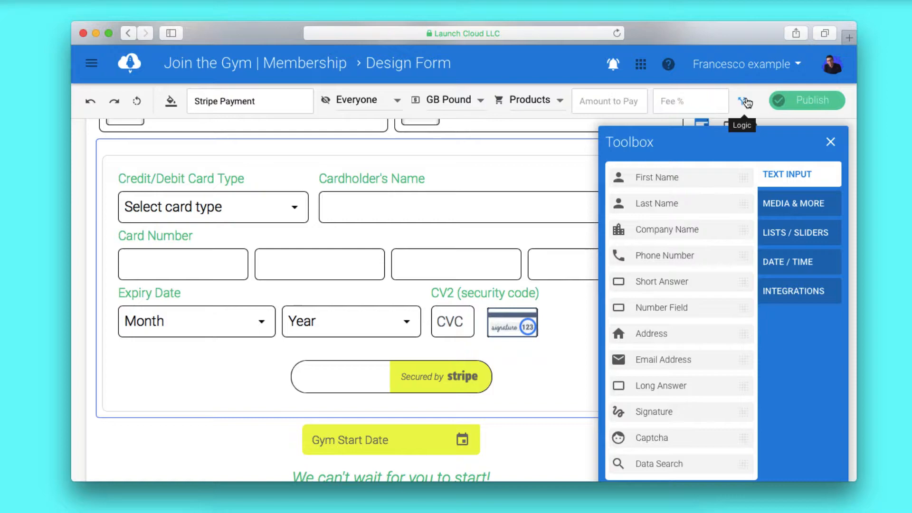
{"action": "mouse_move", "coordinate": [673, 103]}
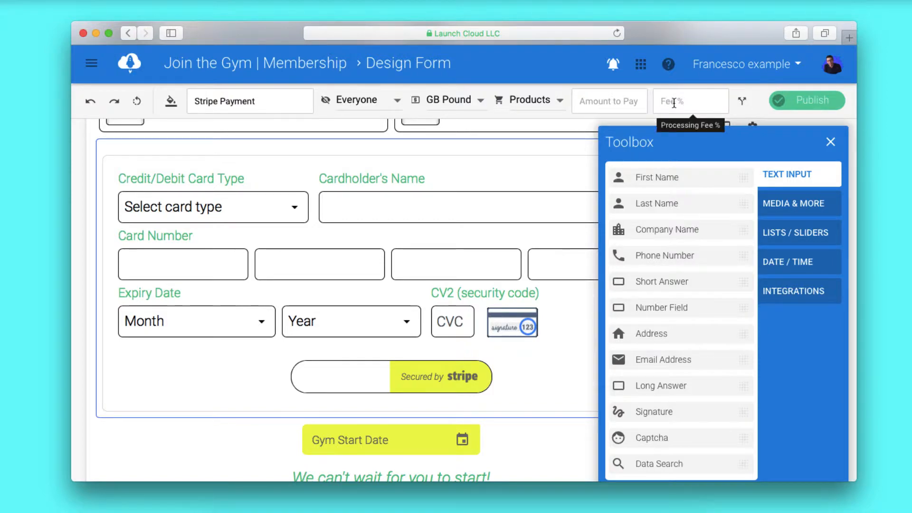
Step: Add a visibility condition on the payment block: Membership 1 month Has any Value
{"action": "left_click", "coordinate": [742, 101]}
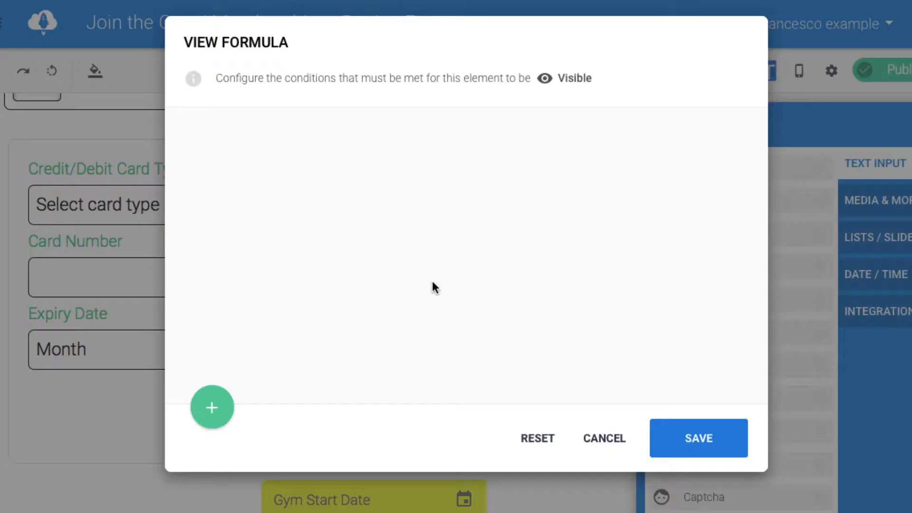
{"action": "left_click", "coordinate": [212, 407]}
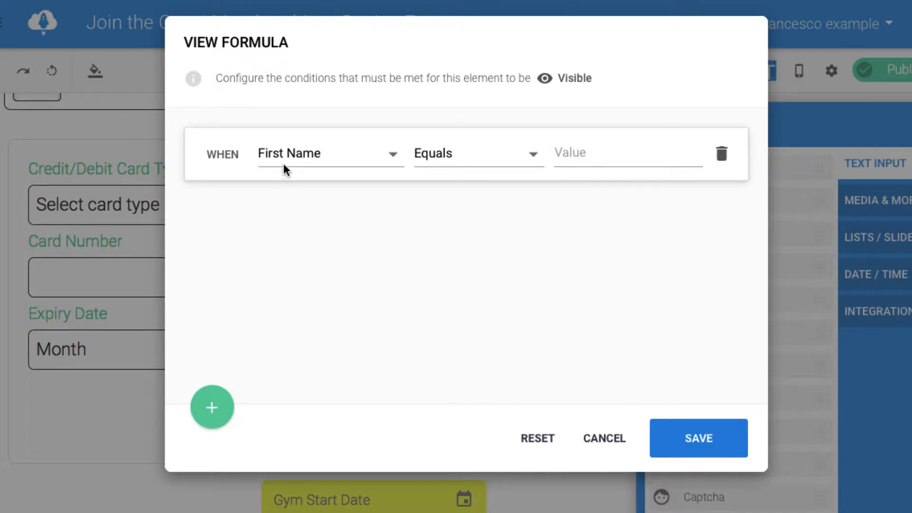
{"action": "left_click", "coordinate": [326, 153]}
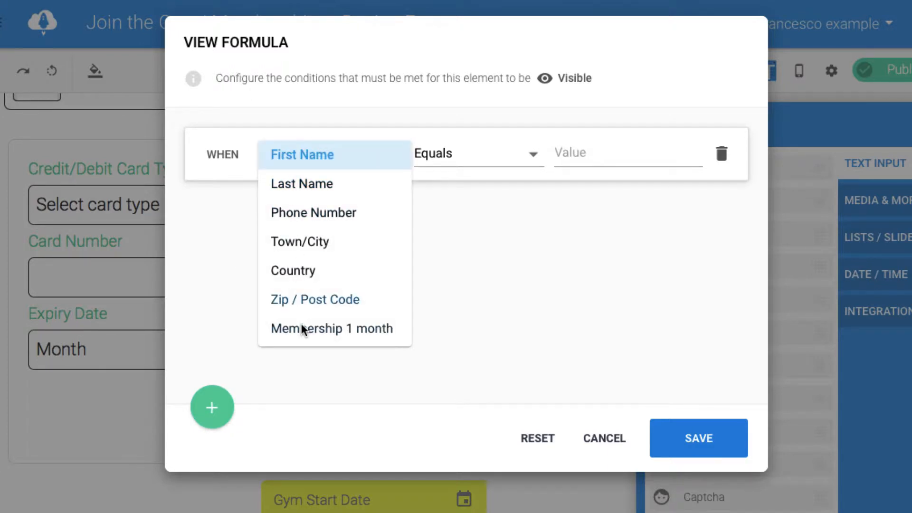
{"action": "left_click", "coordinate": [331, 328]}
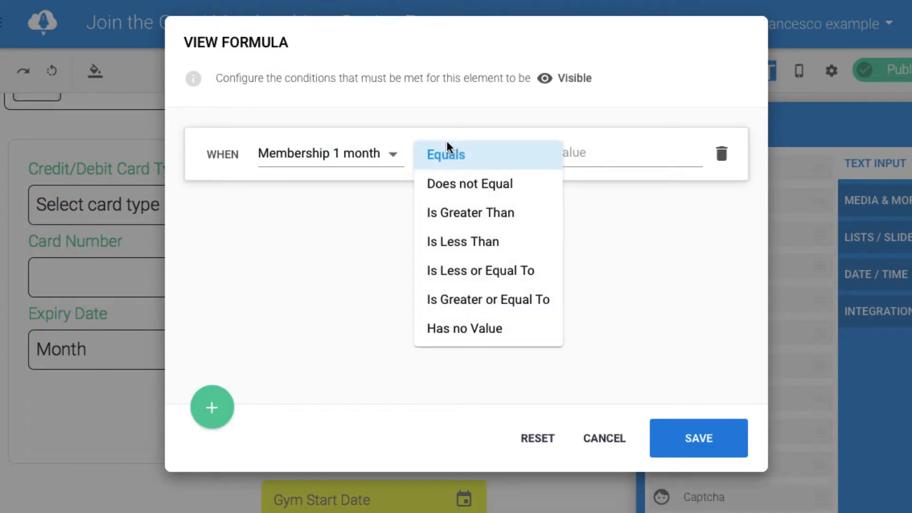
{"action": "scroll", "scroll_direction": "down", "scroll_amount": 3}
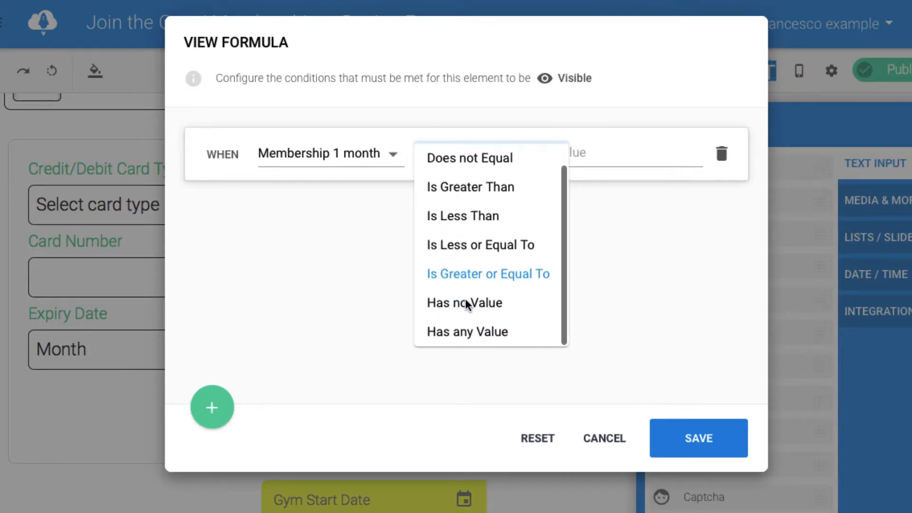
{"action": "left_click", "coordinate": [467, 332]}
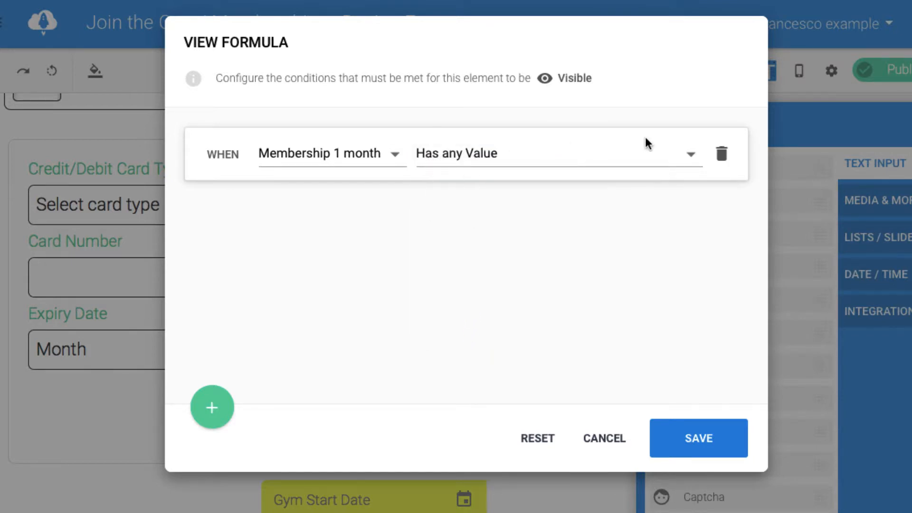
Step: Add an alternative OR condition checking the 12 membership field
{"action": "left_click", "coordinate": [212, 406]}
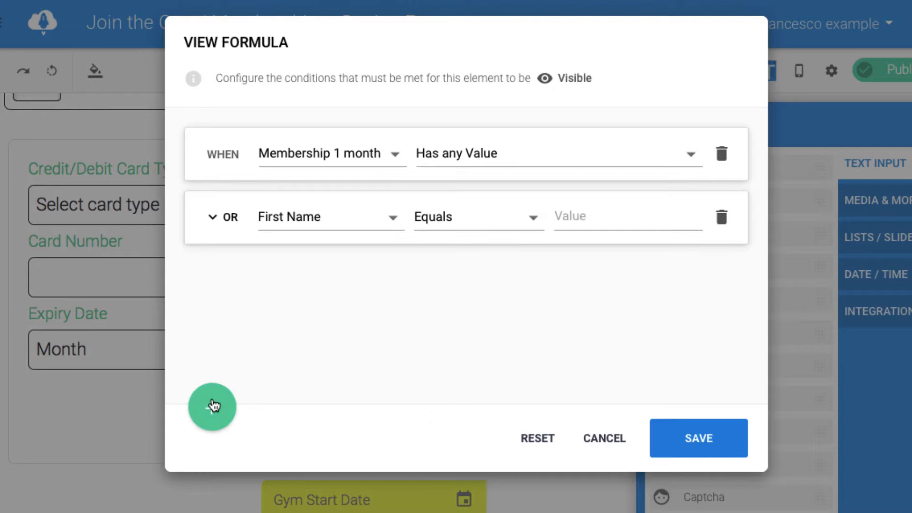
{"action": "left_click", "coordinate": [329, 217]}
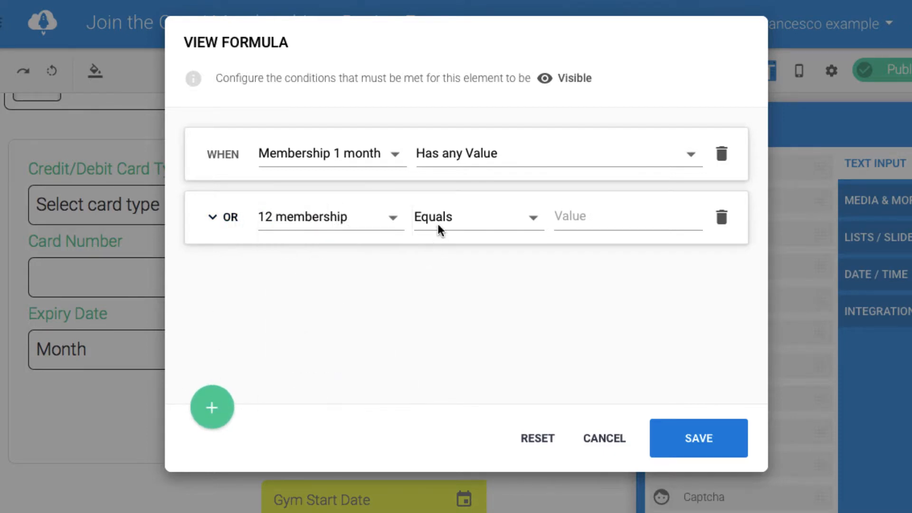
{"action": "left_click", "coordinate": [477, 217]}
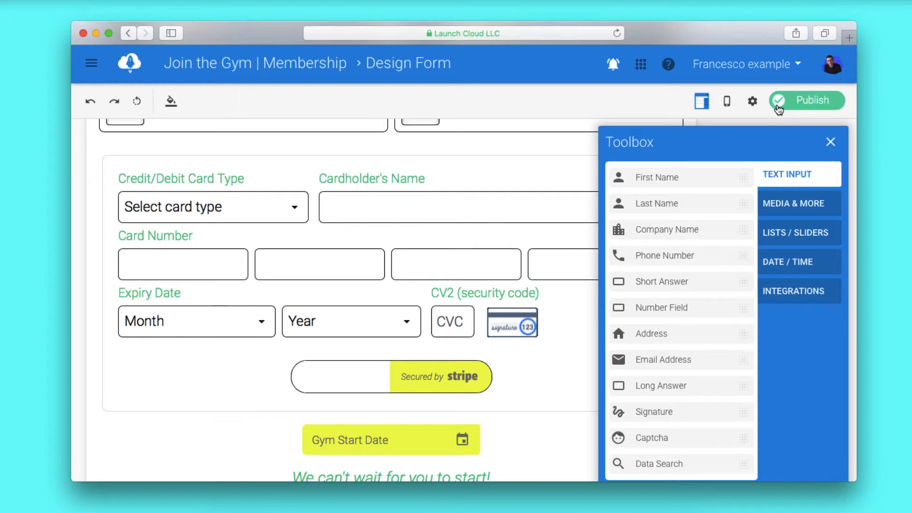
Step: Publish the form and verify the public page totals a 1-month membership at £12.50 in the Stripe charge
{"action": "left_click", "coordinate": [807, 101]}
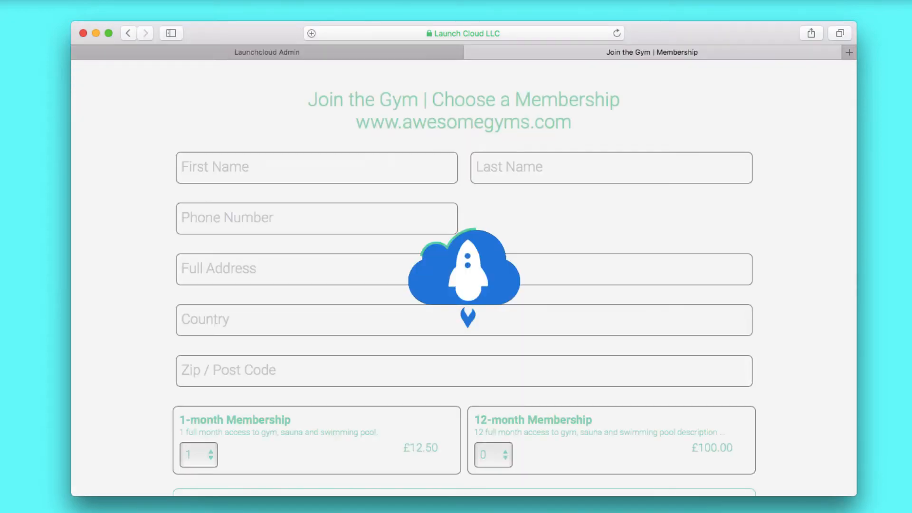
{"action": "scroll", "scroll_direction": "down", "scroll_amount": 3}
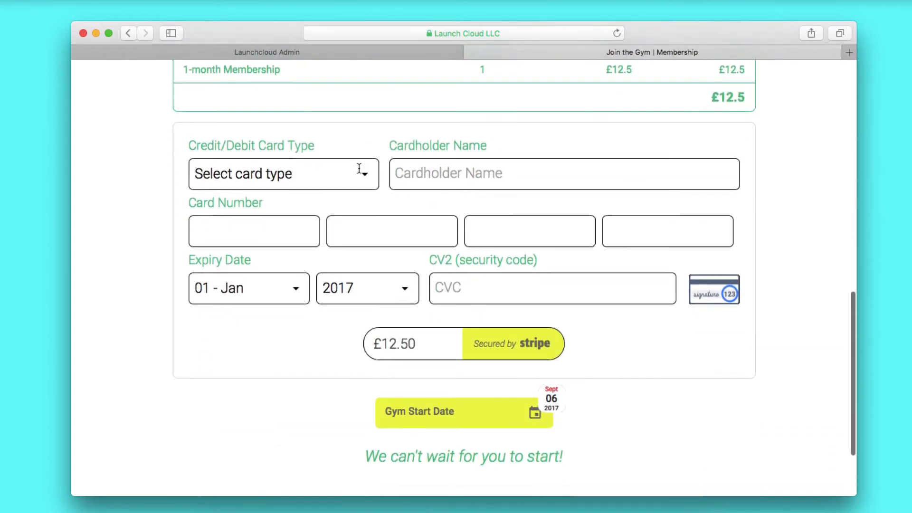
{"action": "scroll", "scroll_direction": "up", "scroll_amount": 3}
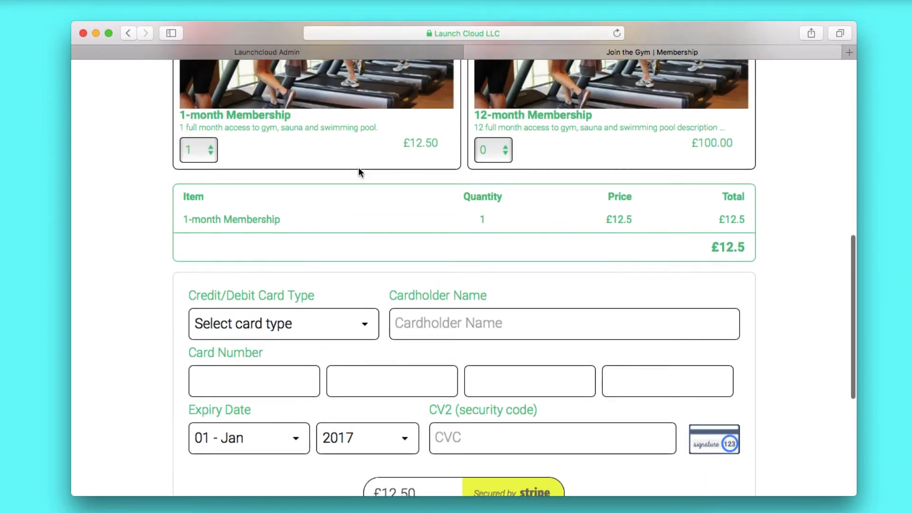
{"action": "scroll", "scroll_direction": "down", "scroll_amount": 3}
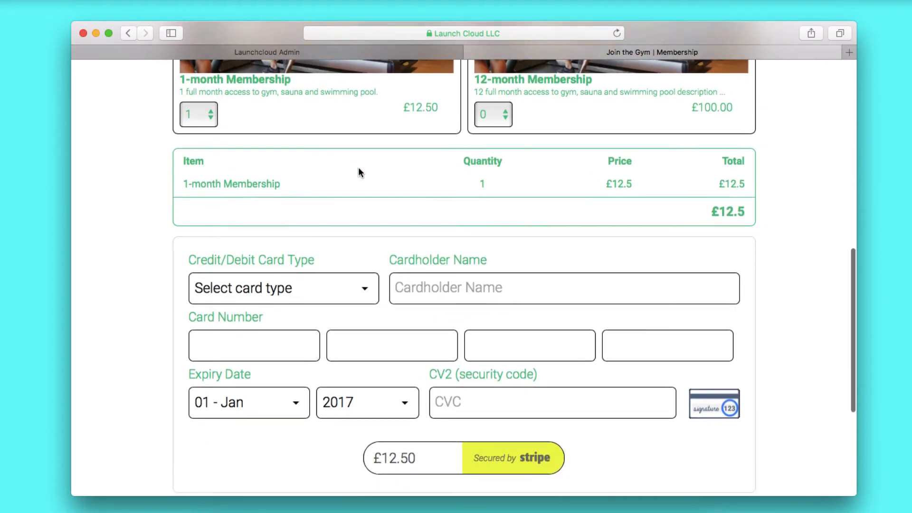
{"action": "scroll", "scroll_direction": "down", "scroll_amount": 3}
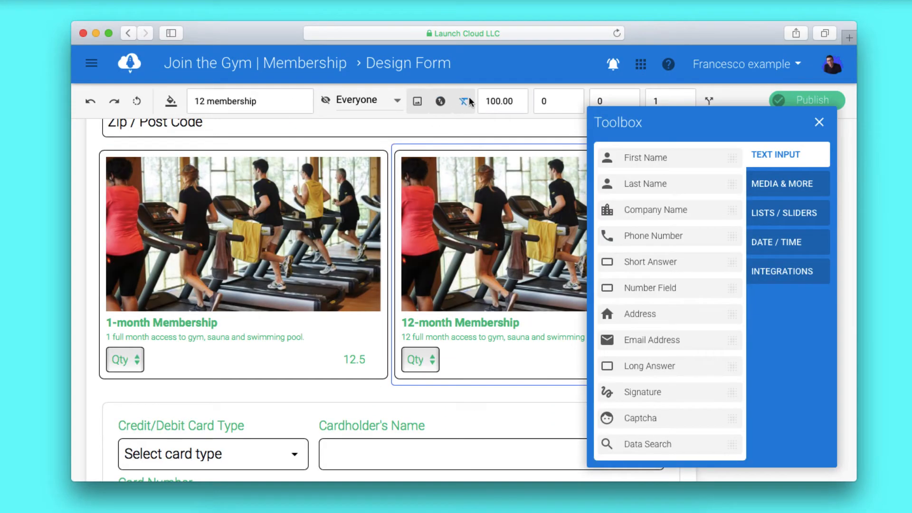
{"action": "mouse_move", "coordinate": [490, 111]}
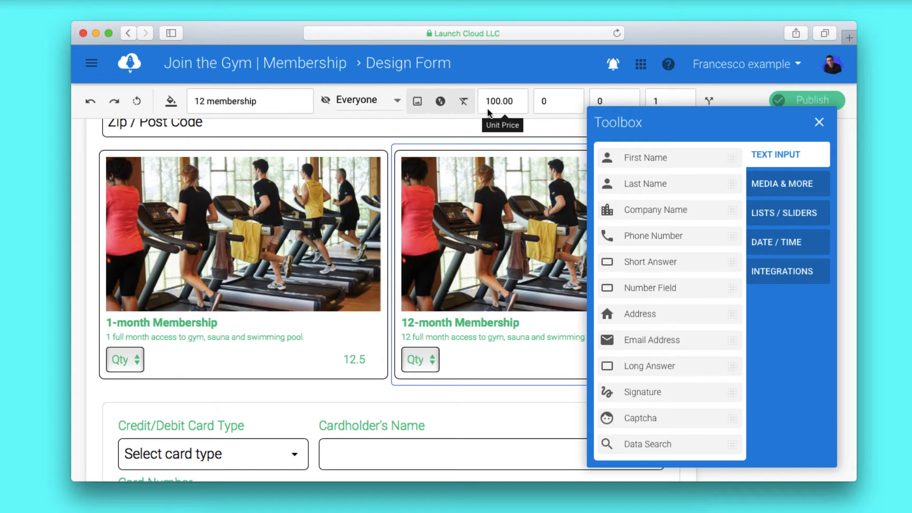
{"action": "left_click", "coordinate": [243, 233]}
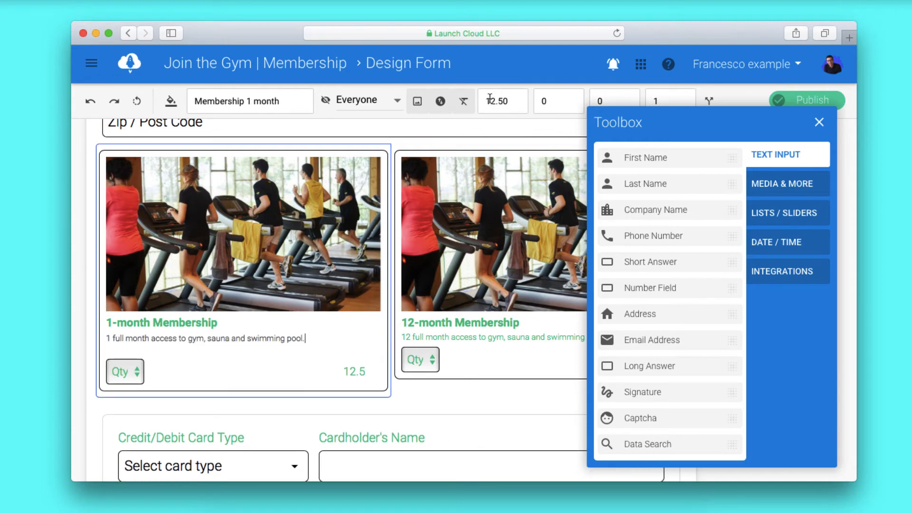